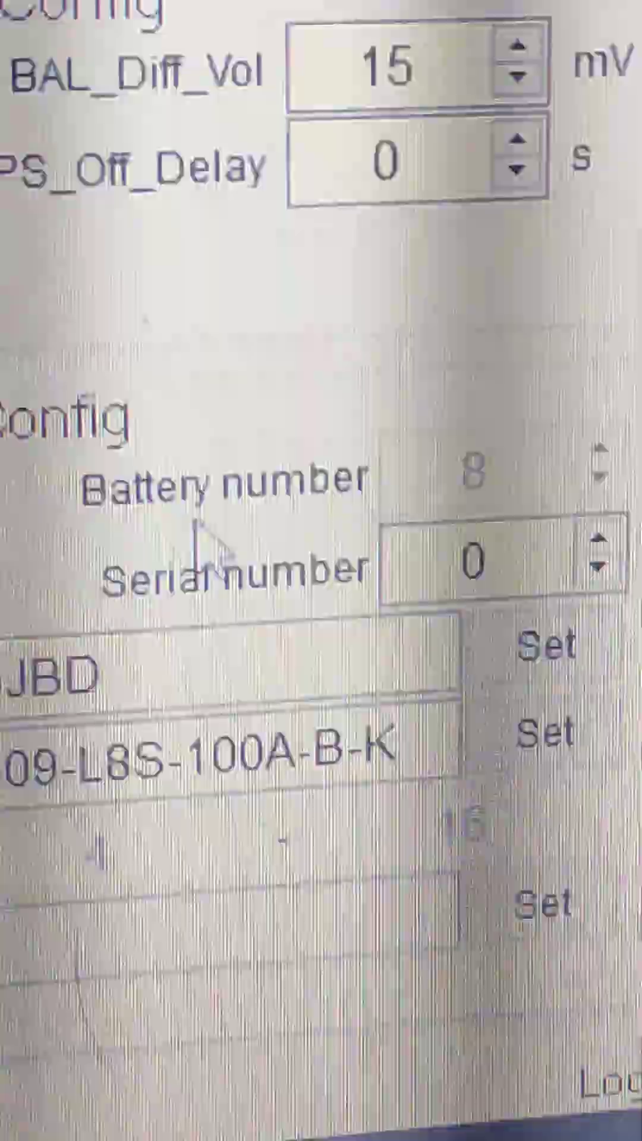
Open the import file picker showing the 4S, 8S and 16S LiFePO4 parameter files
{"action": "left_click", "coordinate": [473, 564]}
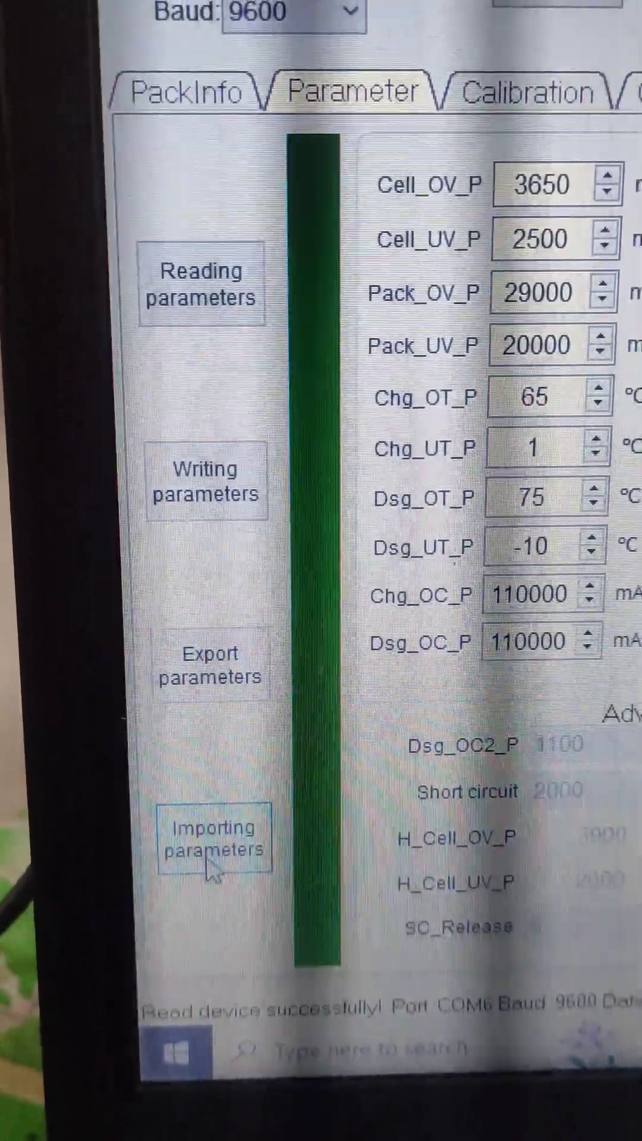
{"action": "left_click", "coordinate": [211, 837]}
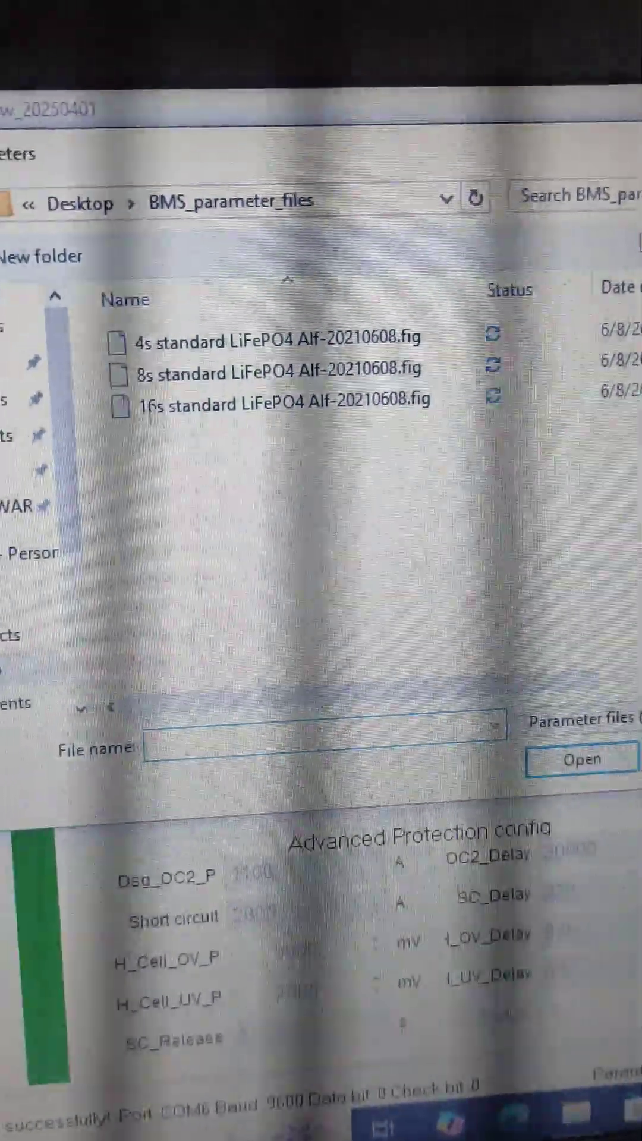